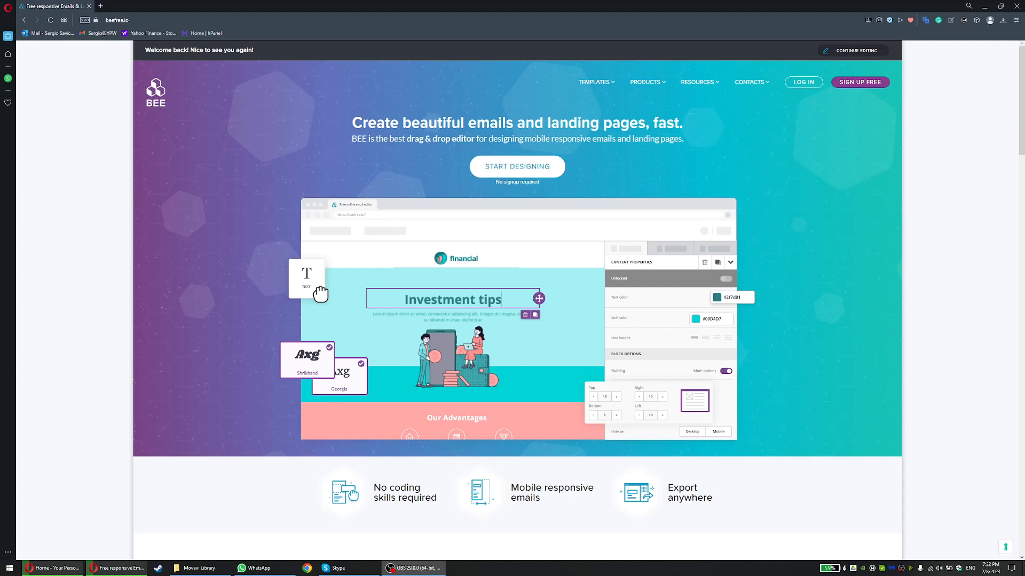
mouse_move(180, 205)
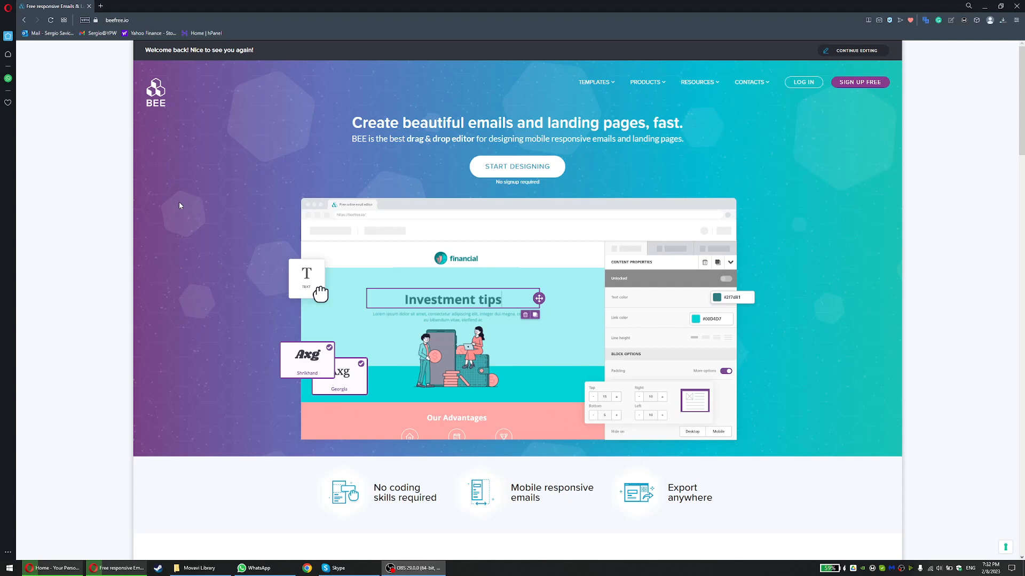
mouse_move(165, 211)
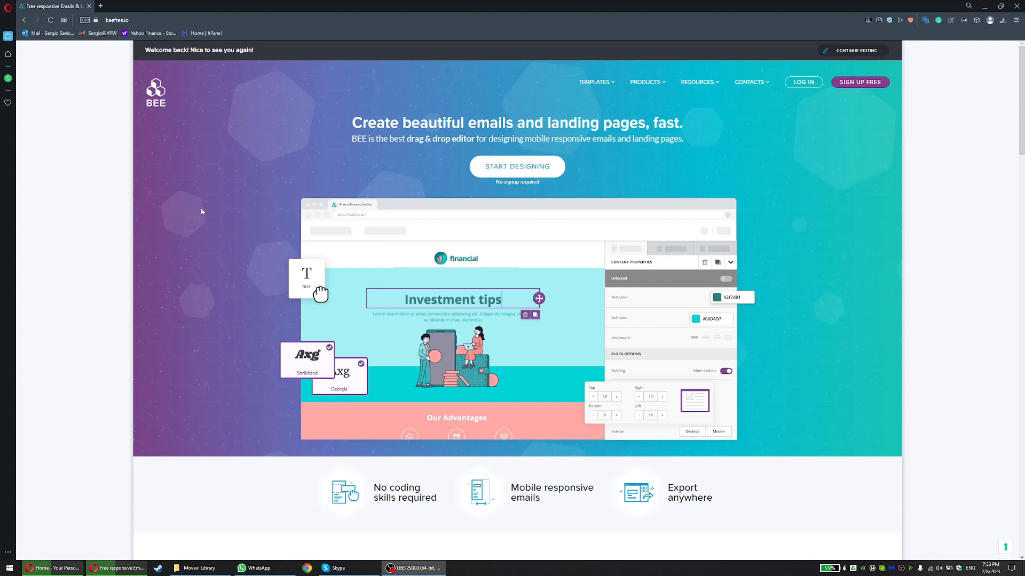
mouse_move(352, 271)
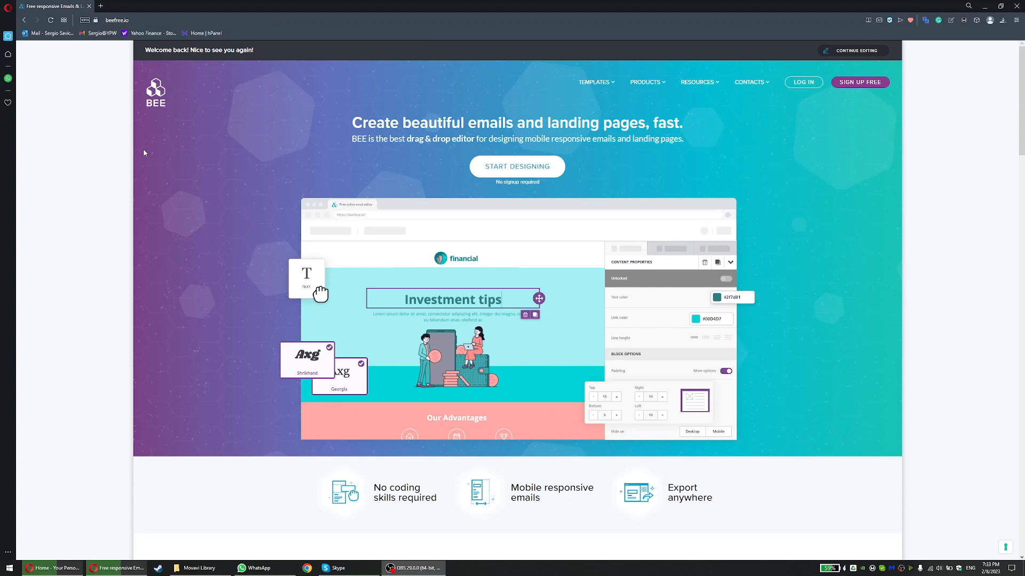
mouse_move(353, 204)
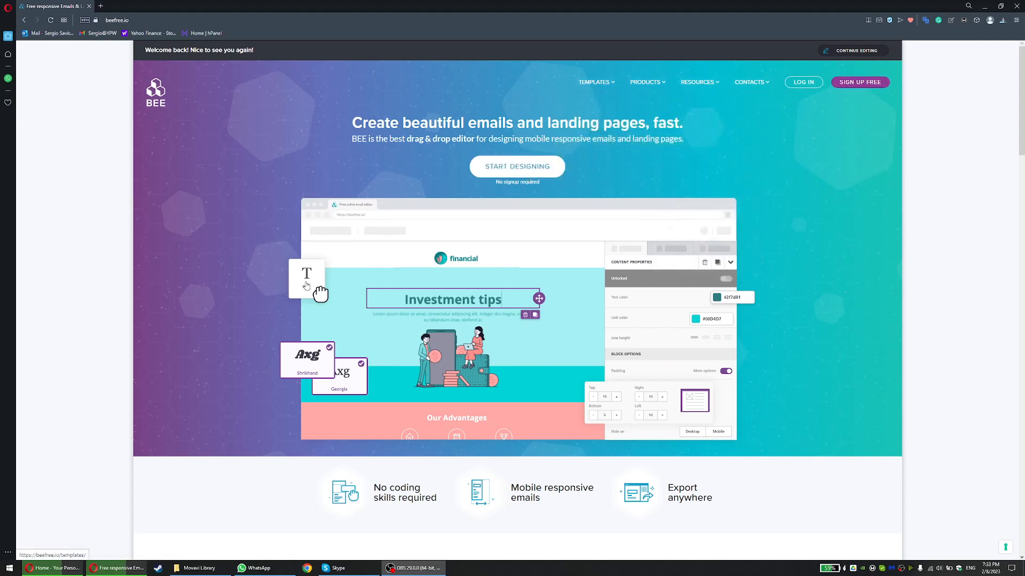
- Expand the Usage and Industry categories and tick the E-commerce filter
scroll(down, 3)
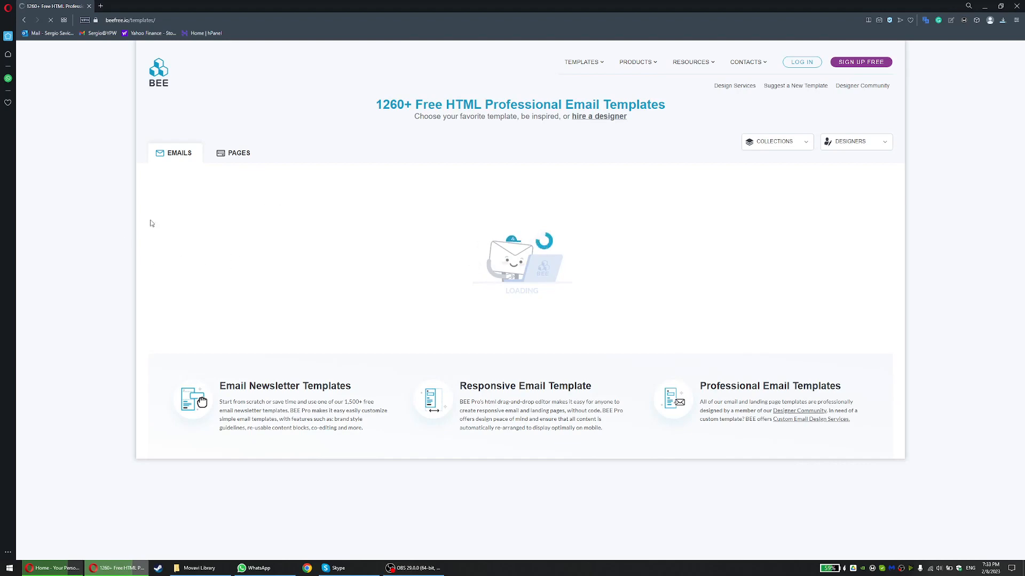
mouse_move(251, 155)
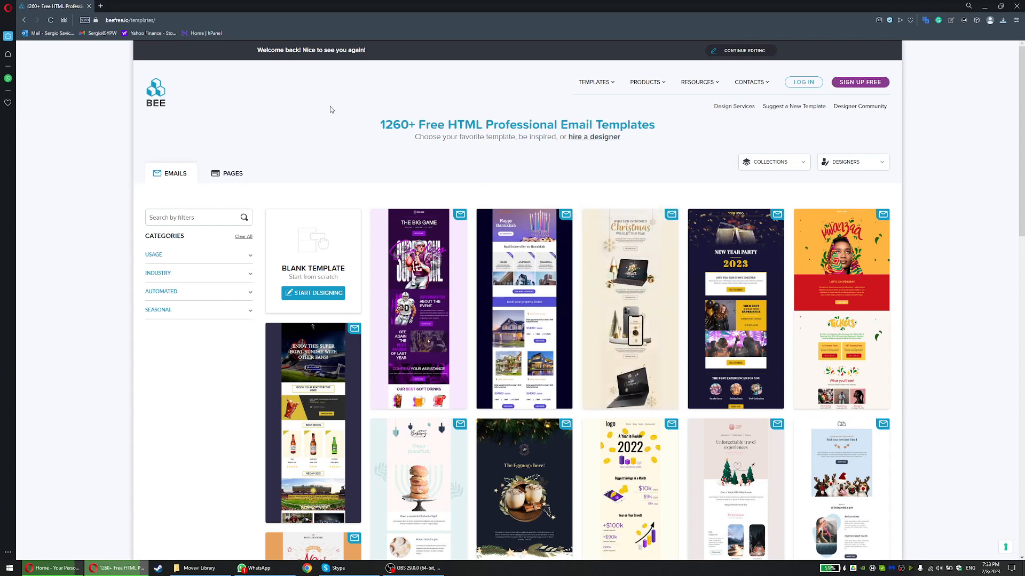
scroll(down, 3)
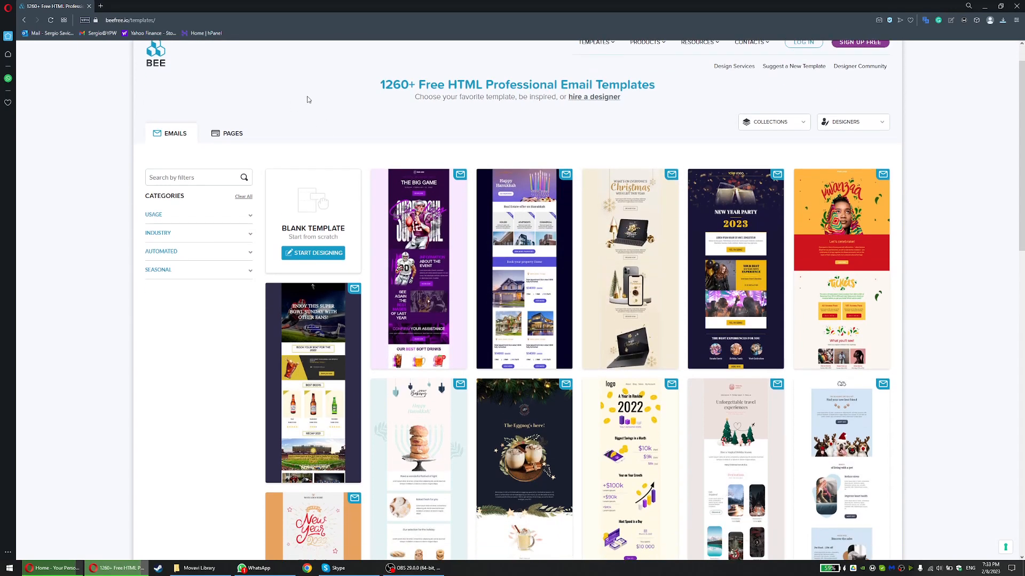
click(154, 214)
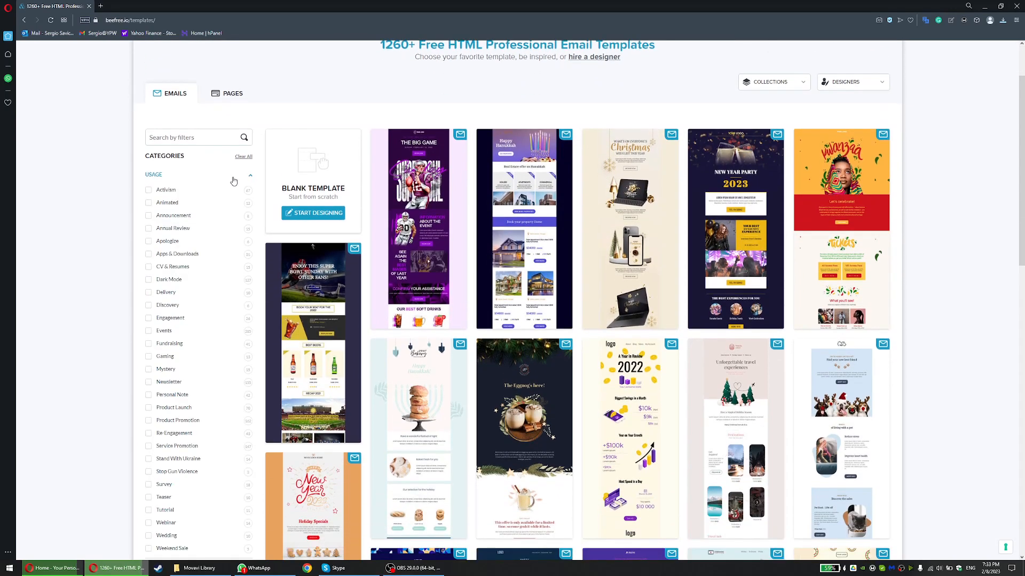
mouse_move(158, 280)
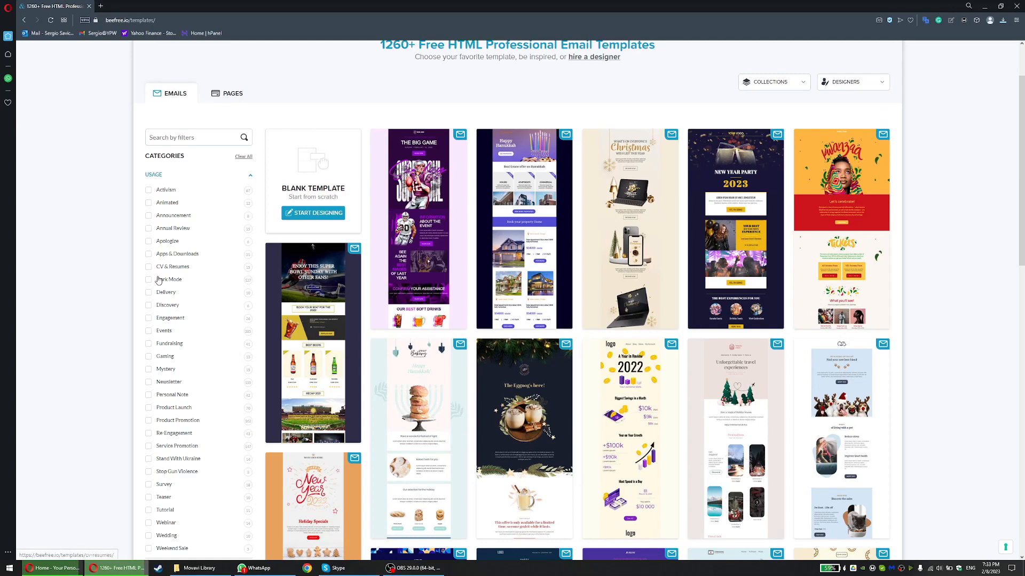
scroll(down, 3)
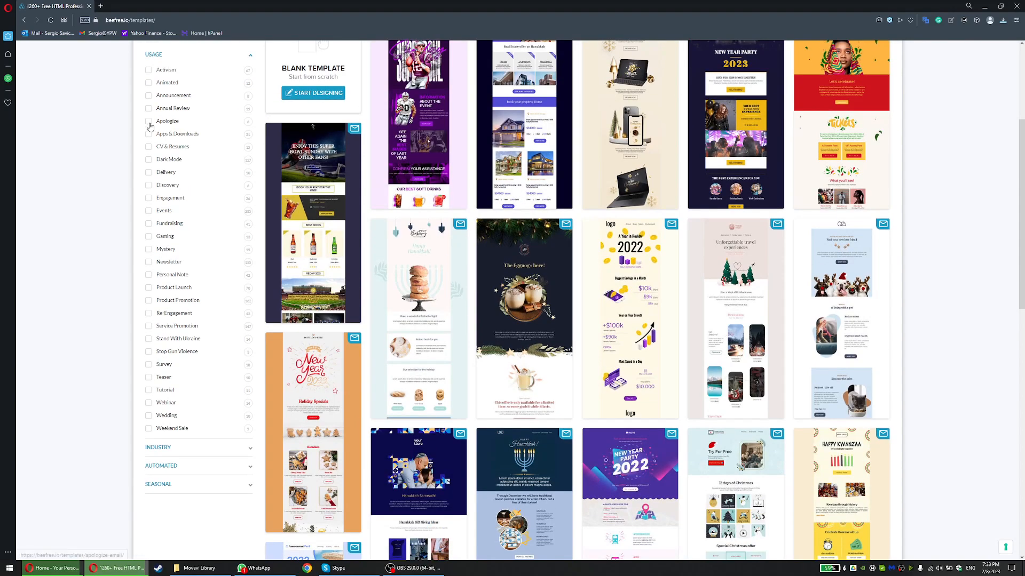
scroll(down, 3)
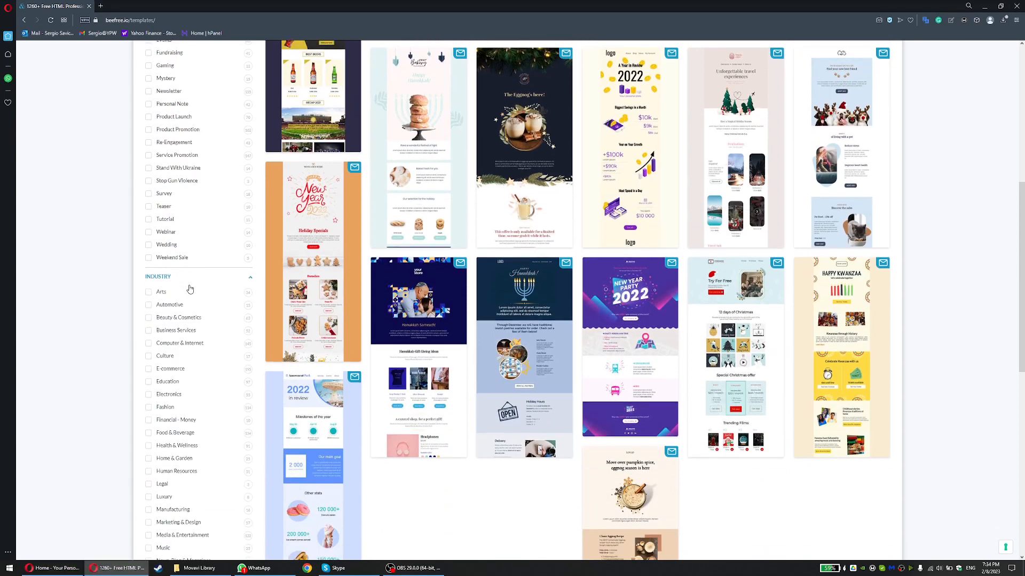
scroll(down, 3)
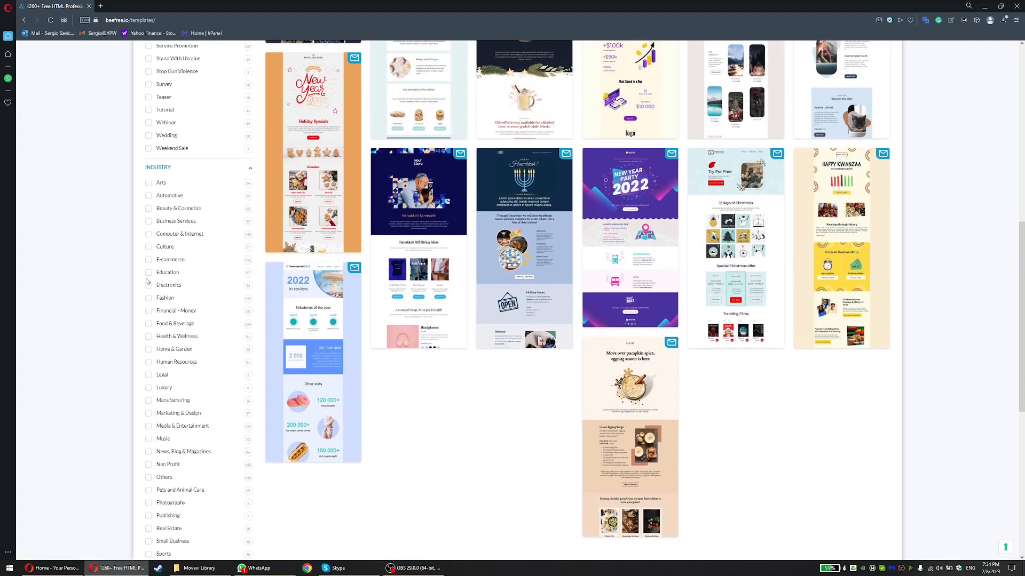
click(149, 260)
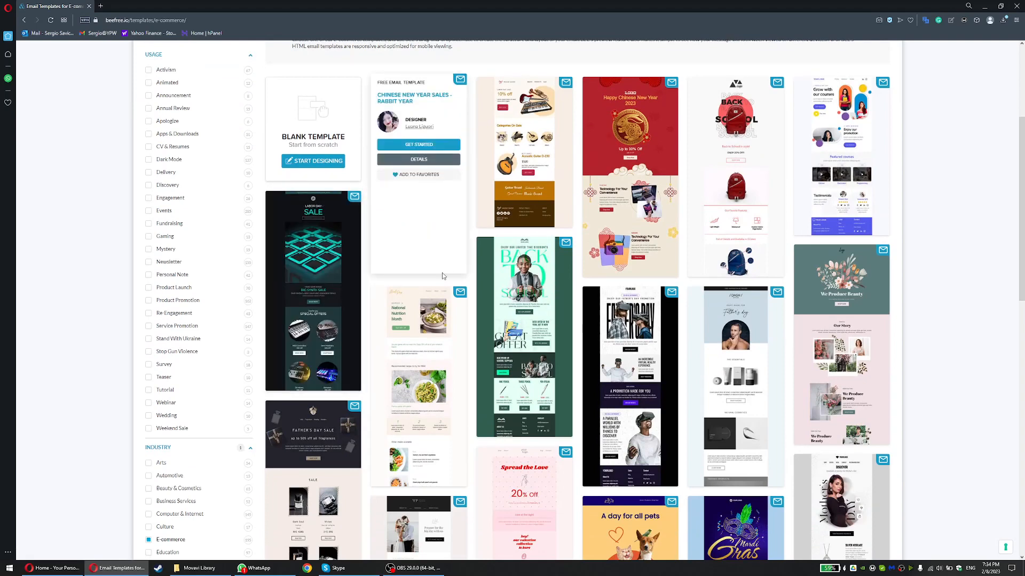
- Scroll the E-commerce results and start editing the Father's Day Offer template
scroll(down, 3)
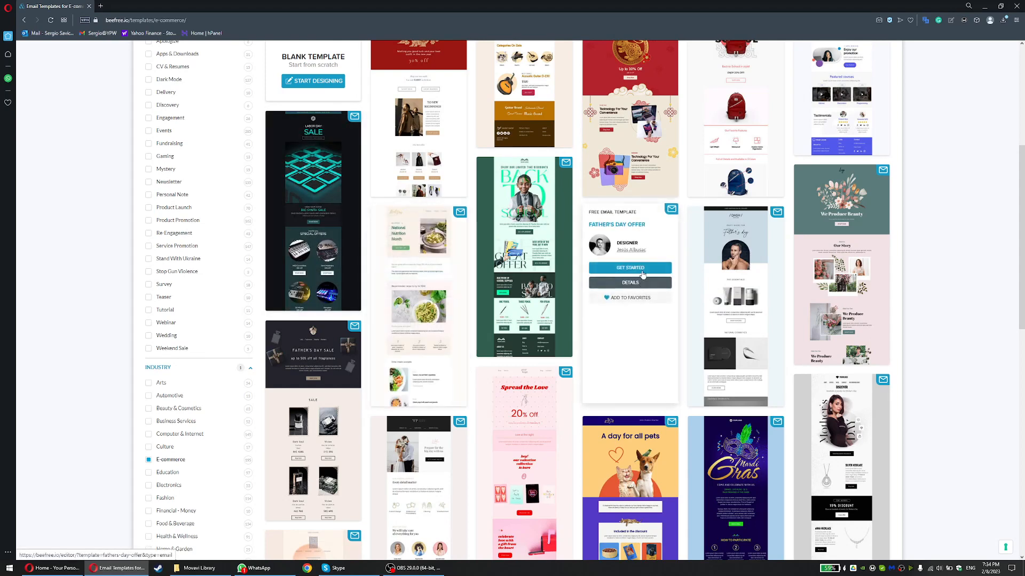
click(629, 267)
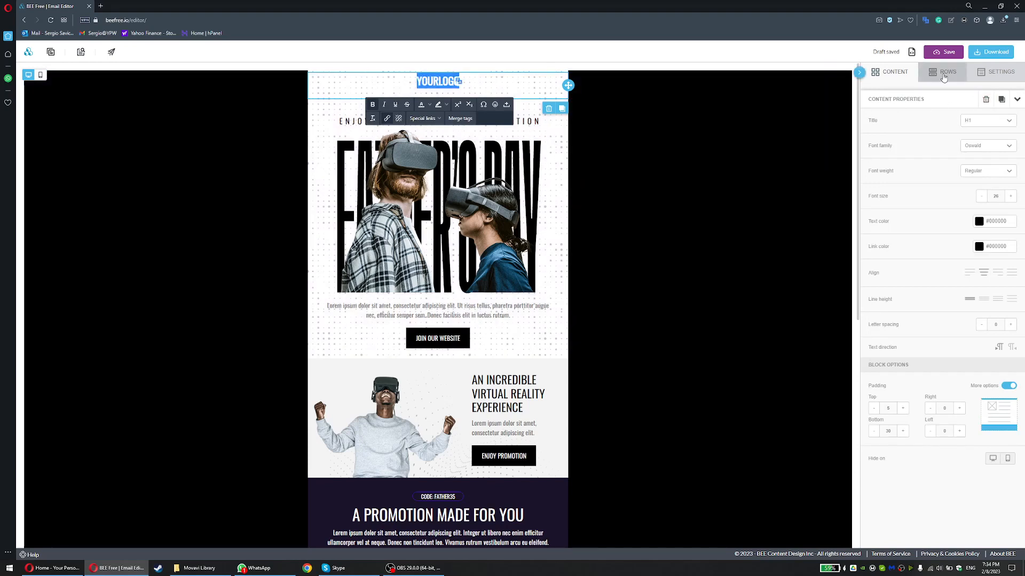
- Add an image row and insert the night-city photo from the myfiles folder
click(893, 72)
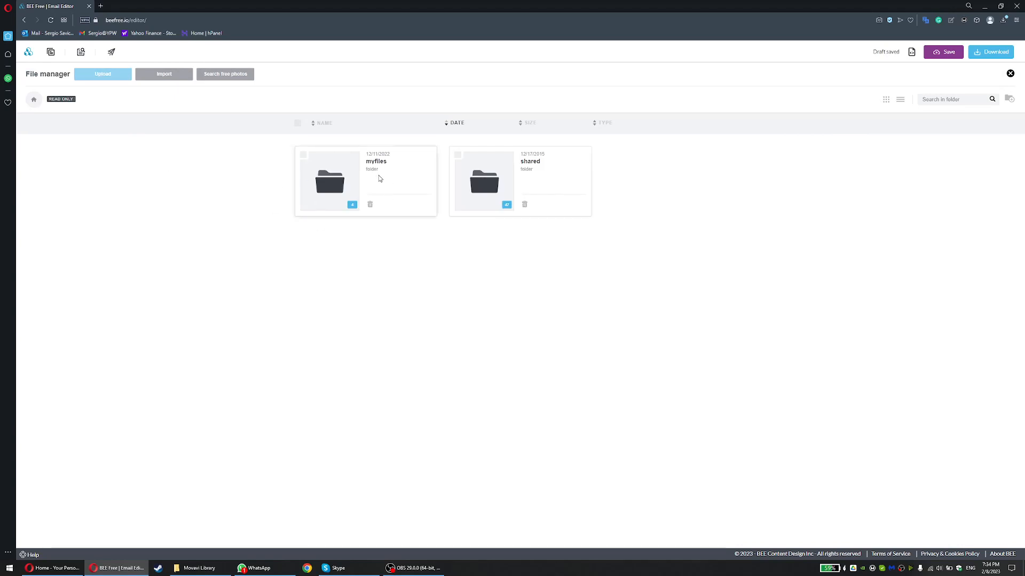
double_click(329, 183)
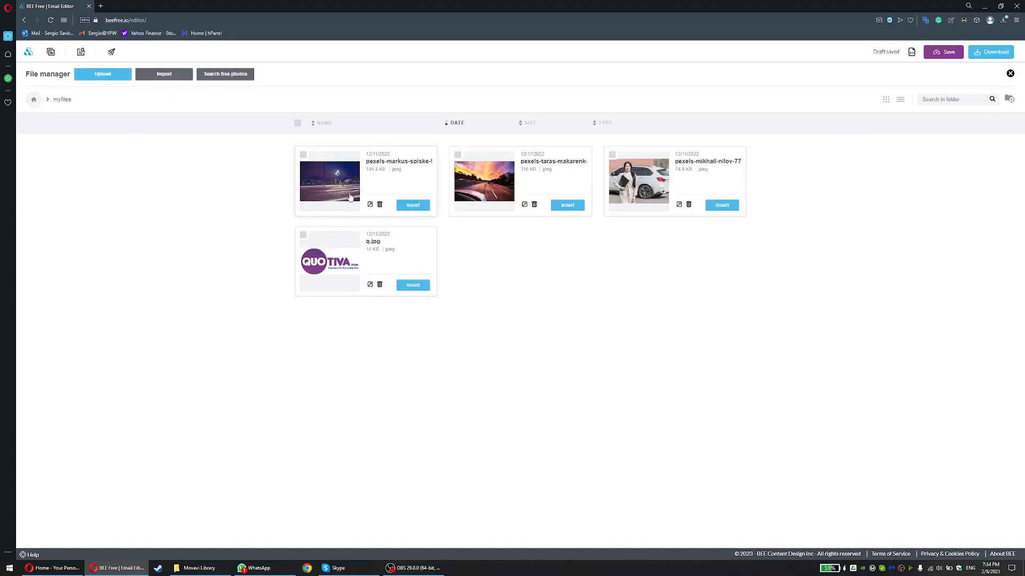
mouse_move(423, 219)
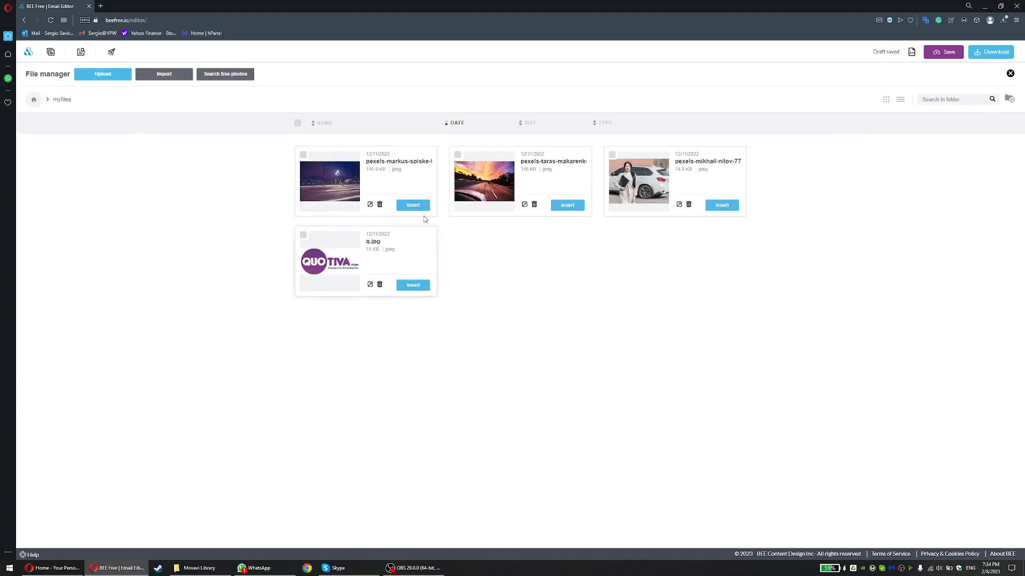
click(413, 205)
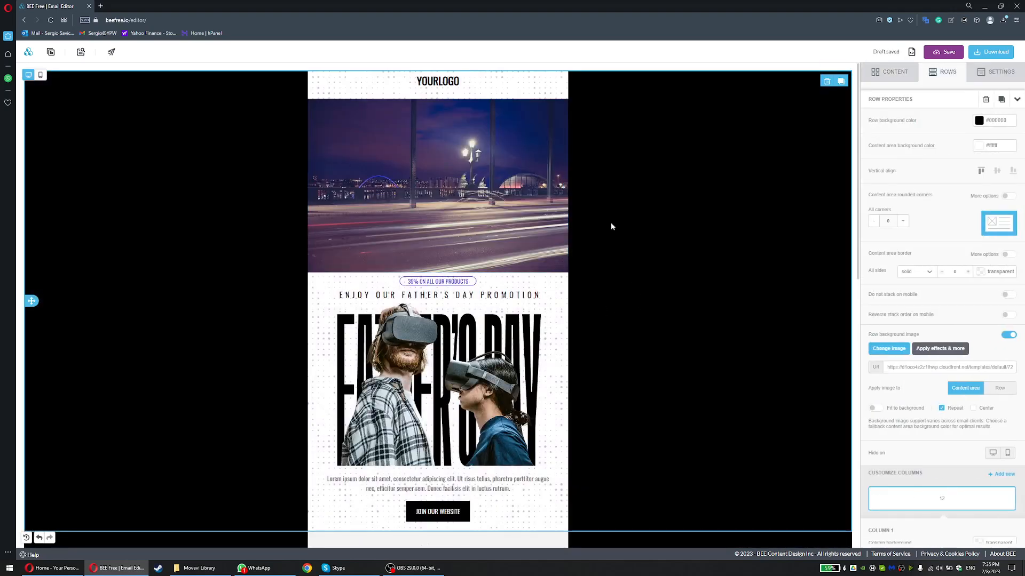
- Select the night-city image, 35% button and promo image, then scroll to the BEE signature
click(436, 80)
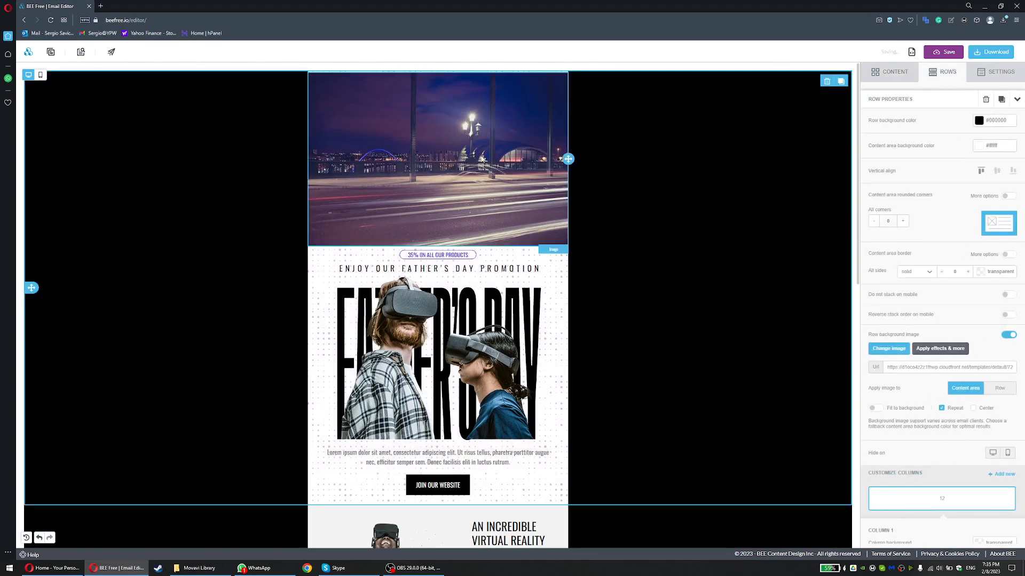
scroll(down, 3)
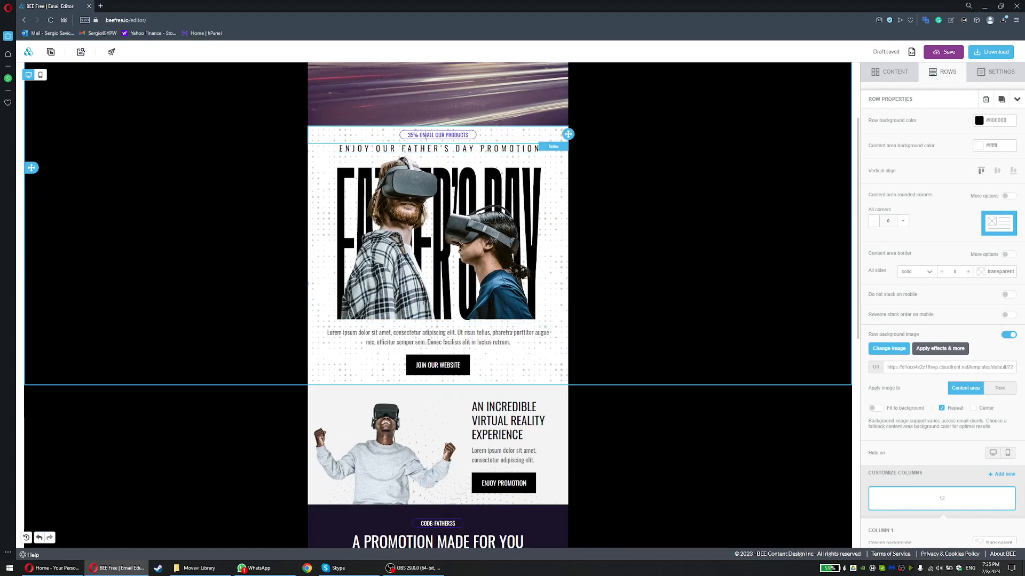
click(437, 134)
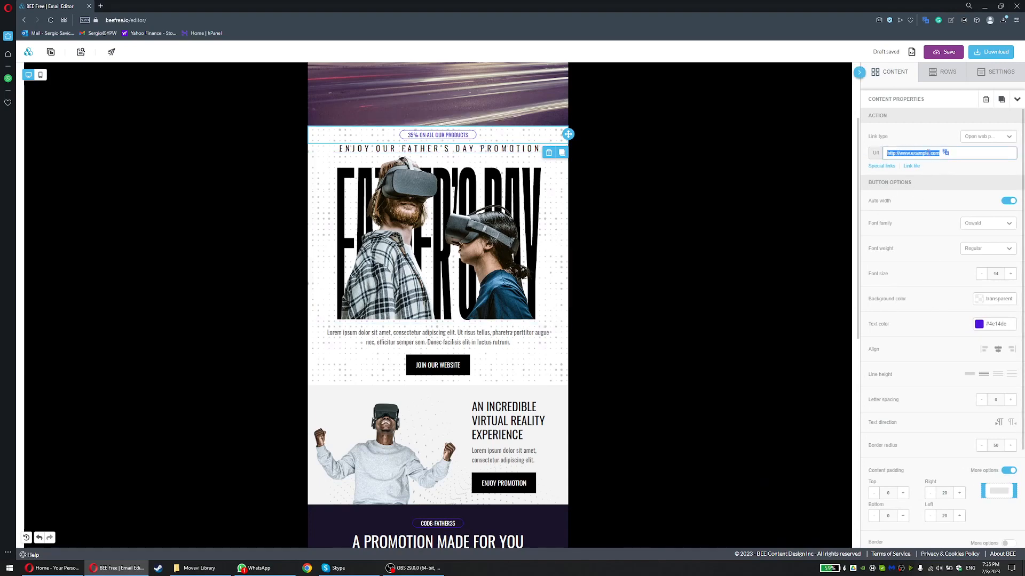
click(437, 238)
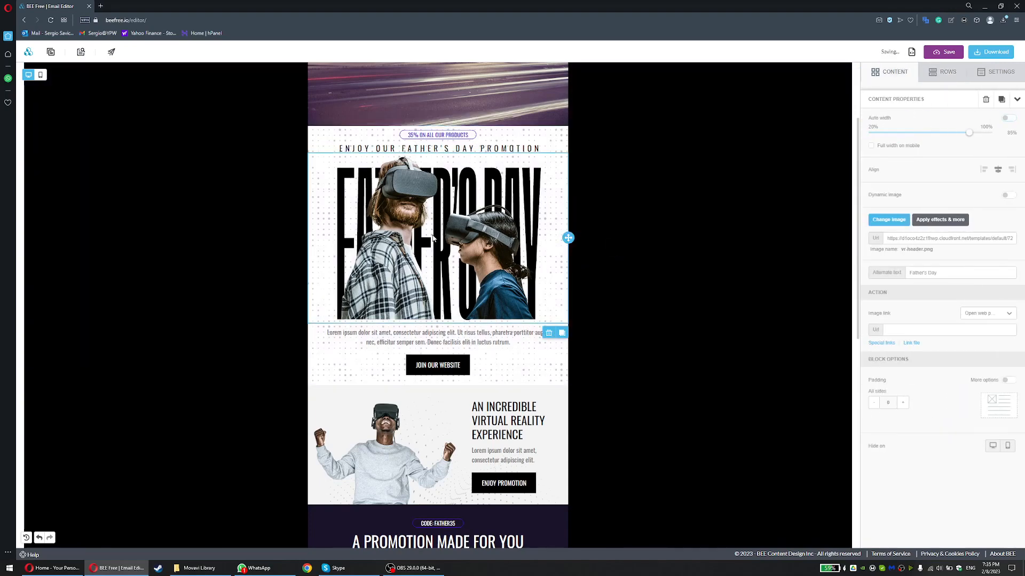
scroll(down, 3)
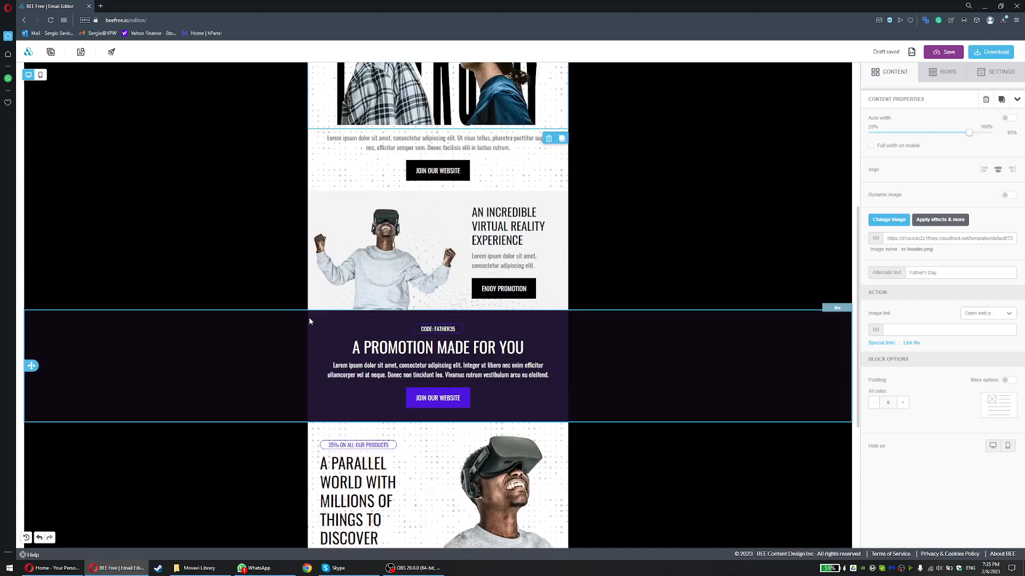
scroll(down, 3)
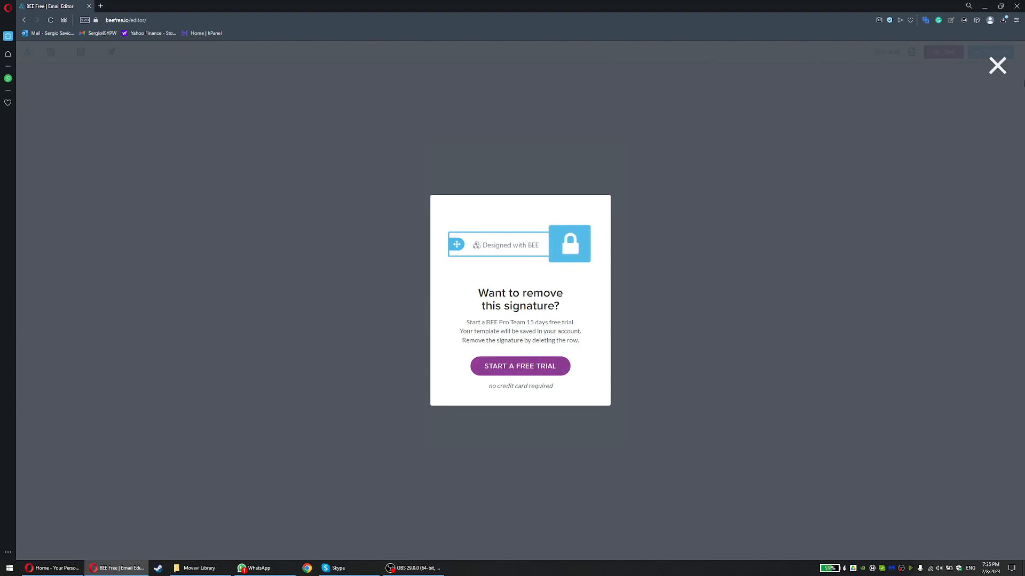
- Close the Pro trial popup and download the email as an HTML zip
click(997, 65)
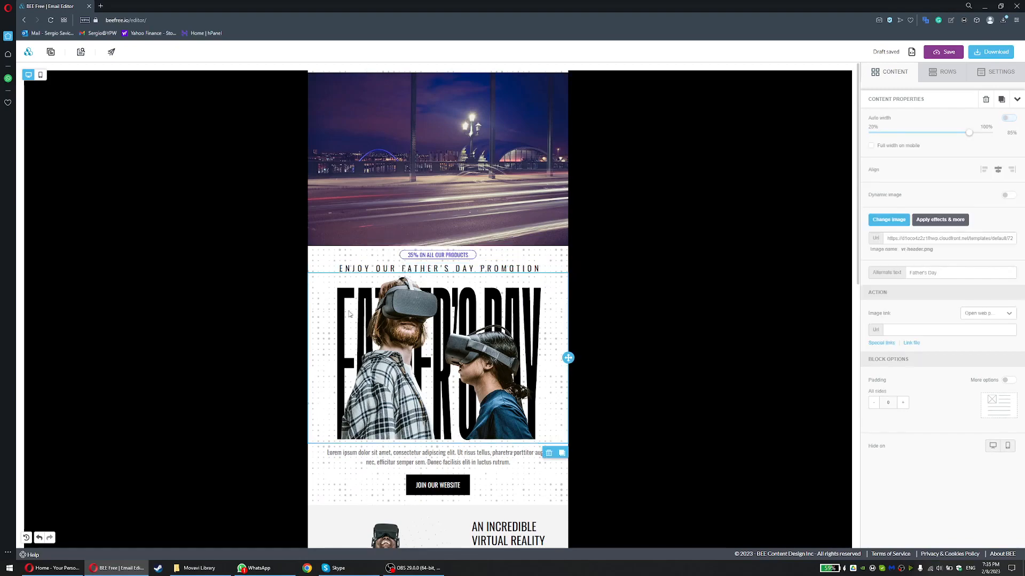
scroll(down, 3)
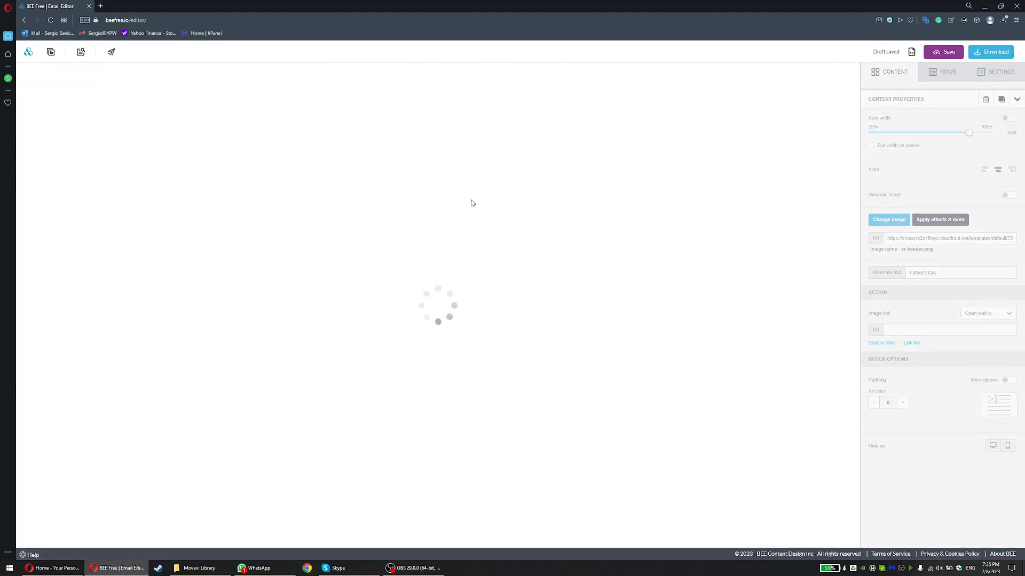
click(990, 51)
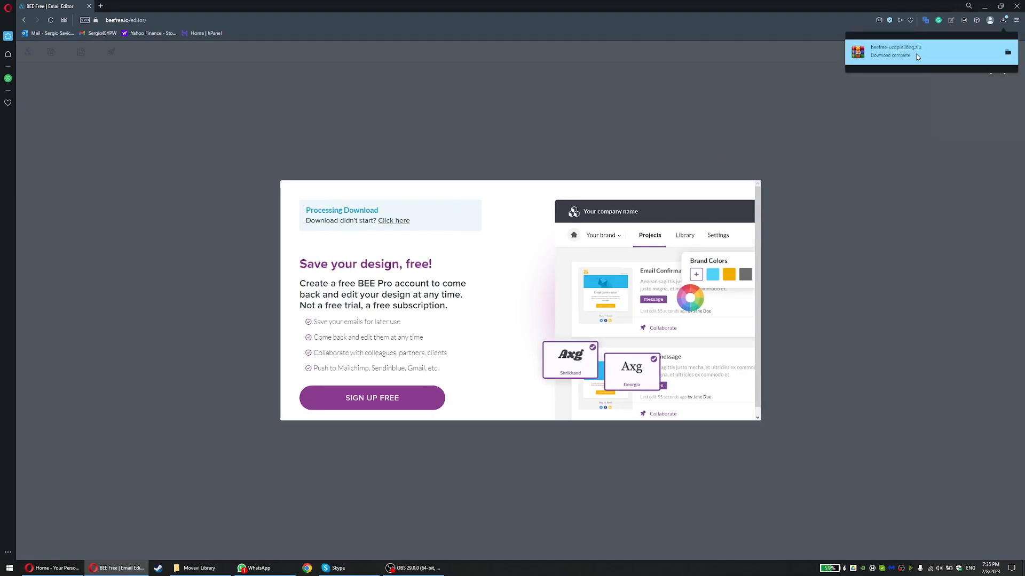
- Open the downloaded zip in WinRAR and launch its HTML email file
click(914, 51)
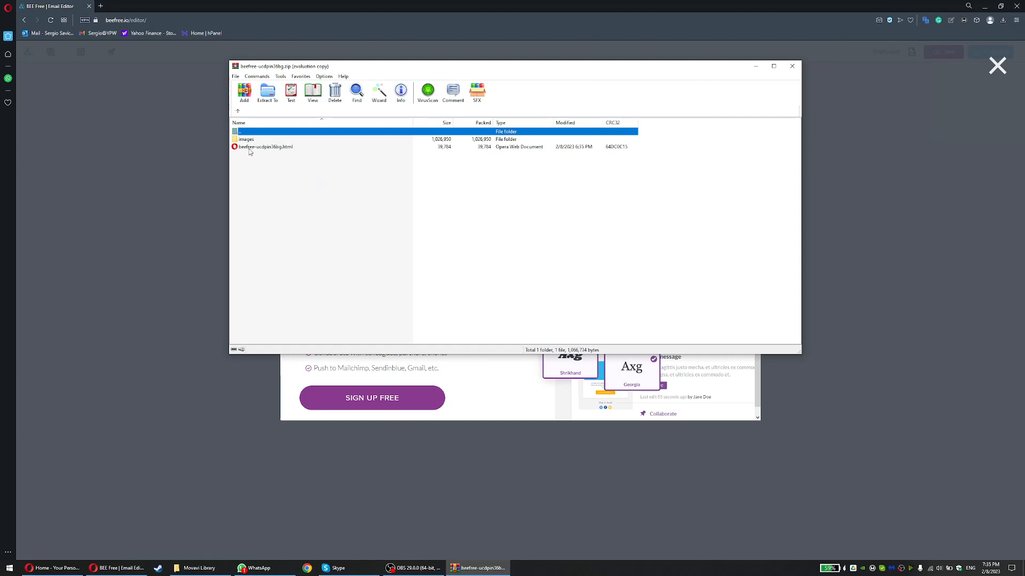
click(266, 146)
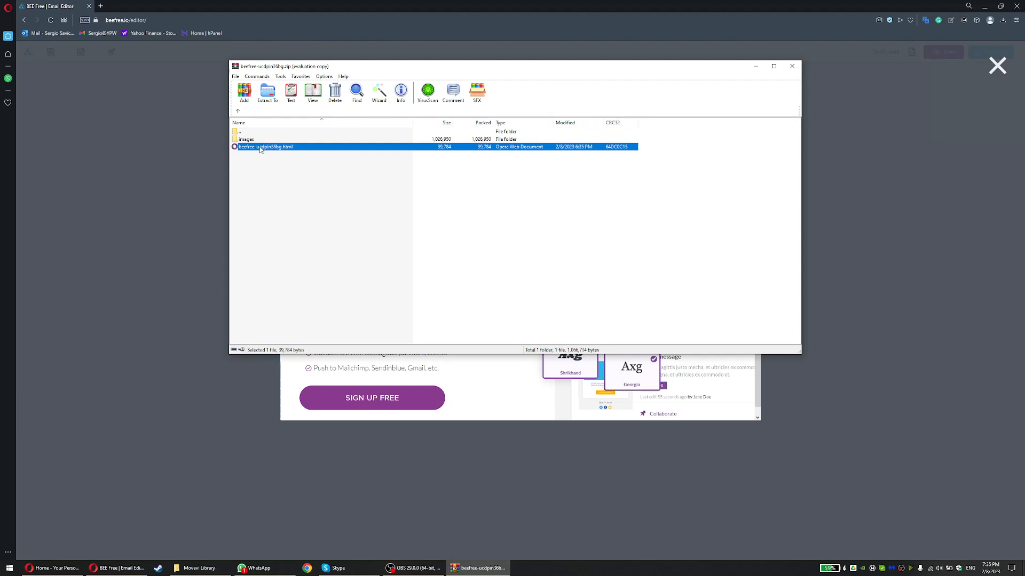
double_click(265, 146)
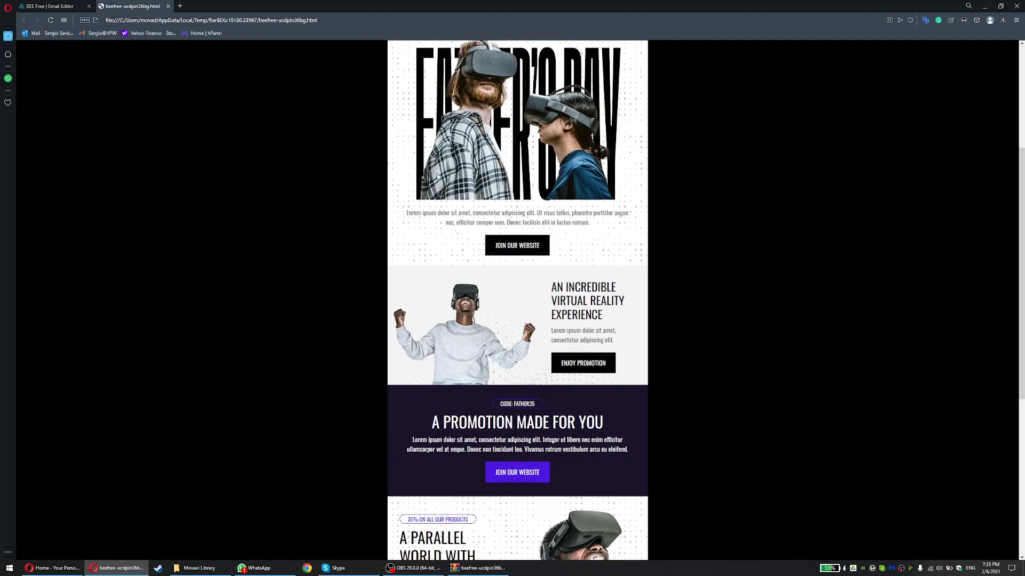
- Scroll through the HTML email preview, then close BEE Free's download dialog
scroll(down, 3)
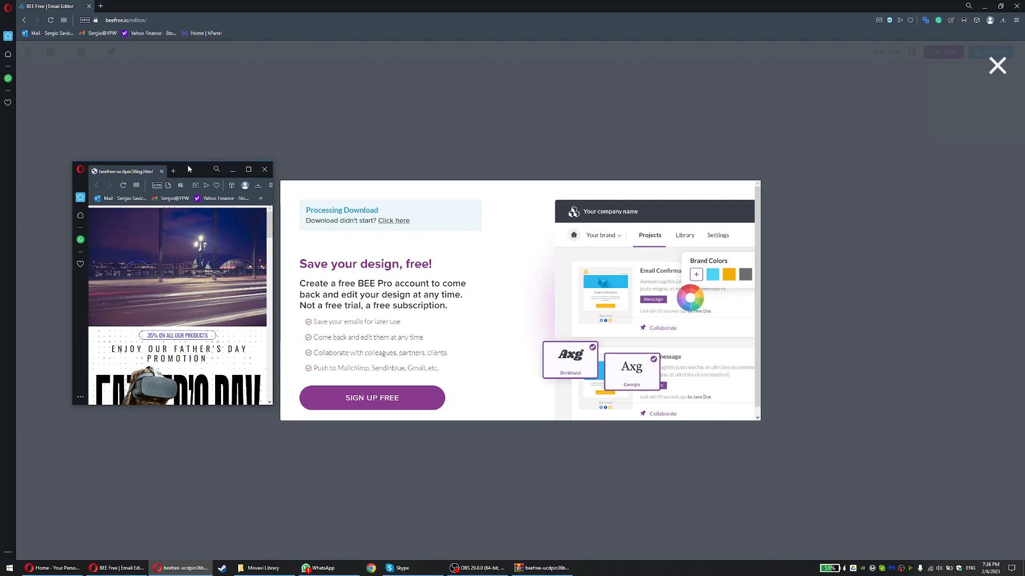
click(996, 65)
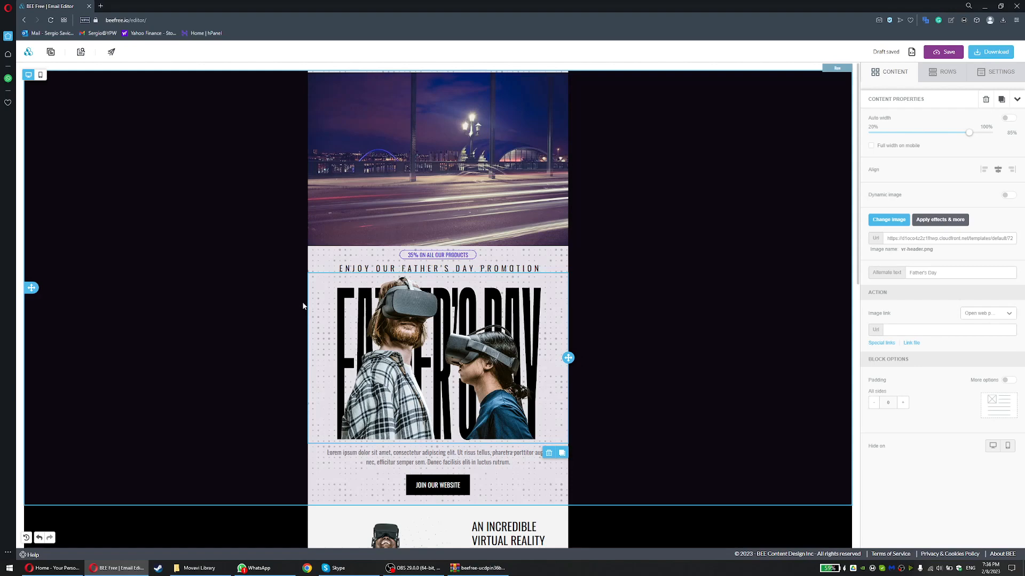
- Select the night-city header and add a two-column row with Image and Button blocks above it
scroll(down, 3)
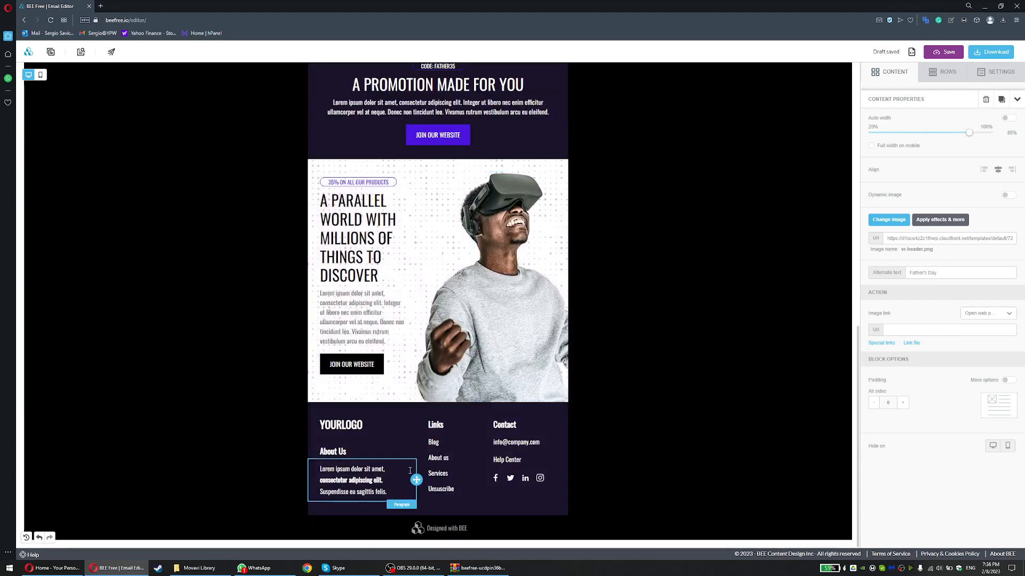
click(437, 457)
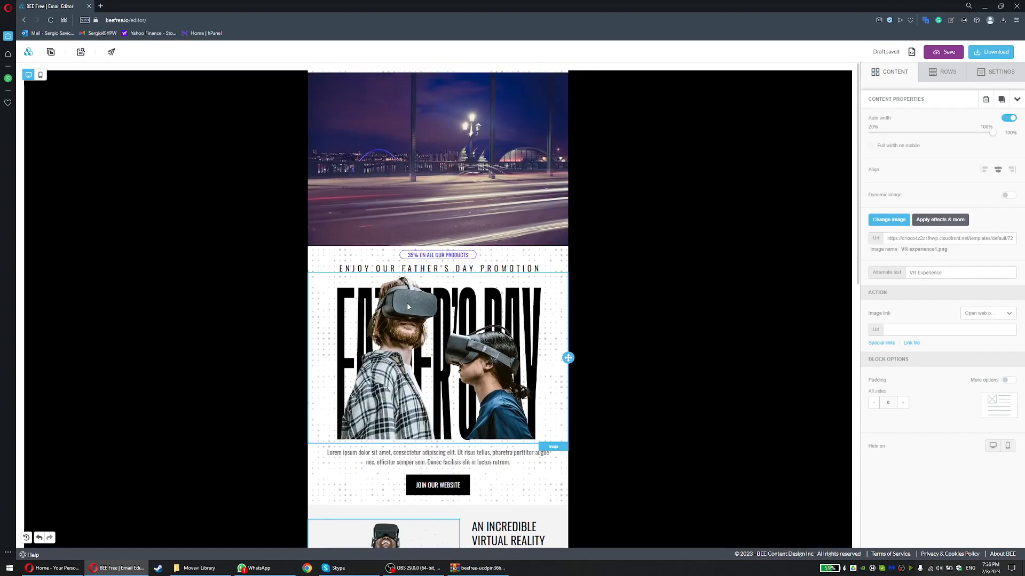
click(437, 158)
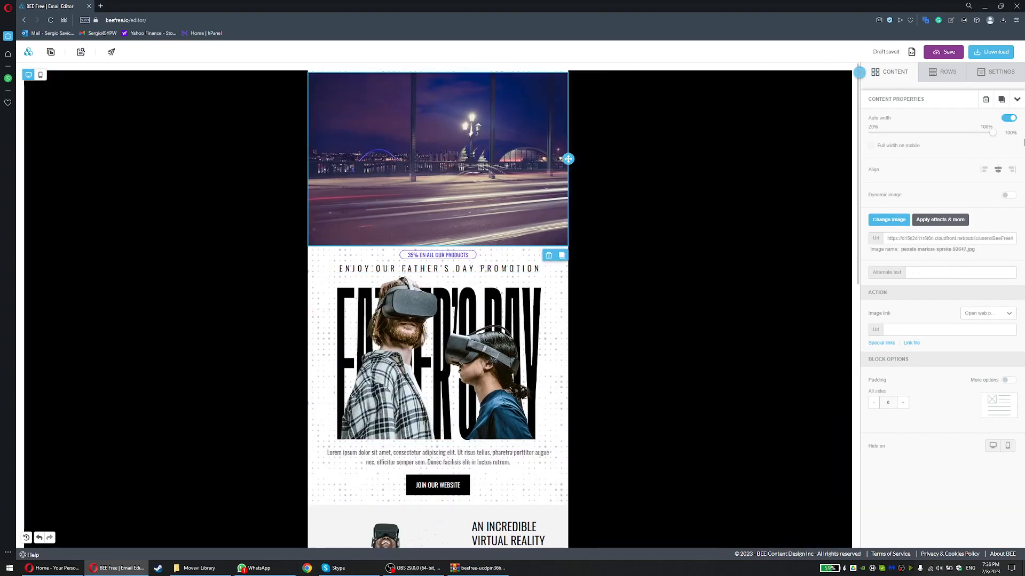
click(946, 72)
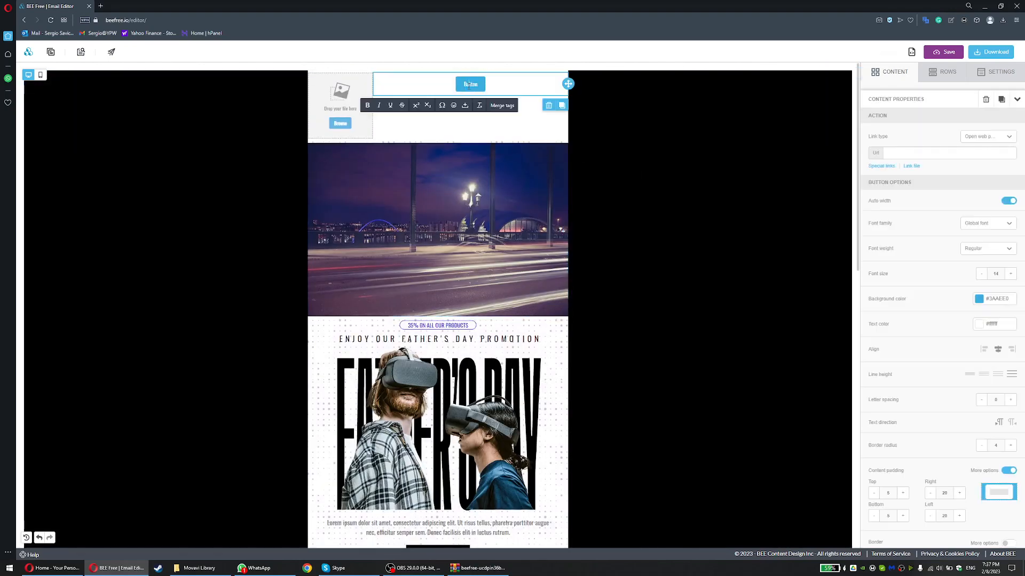
- Click outside the new black Button to close its text toolbar
click(995, 299)
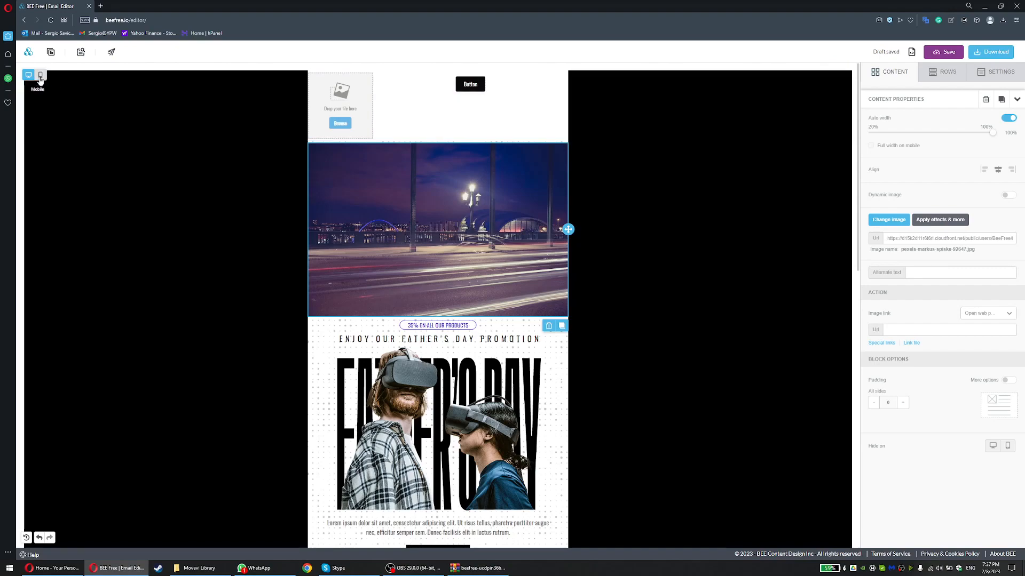
click(41, 75)
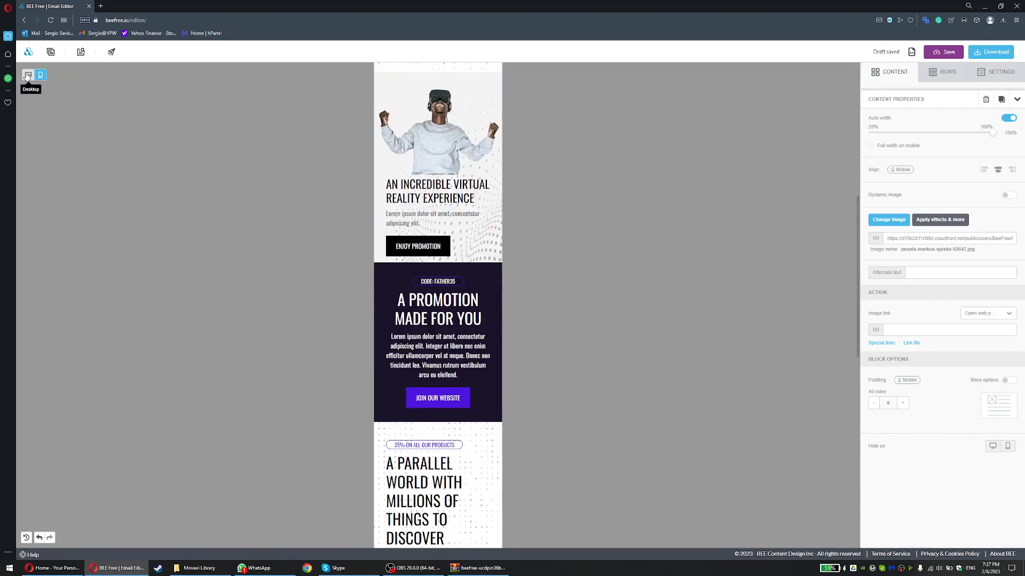
click(40, 75)
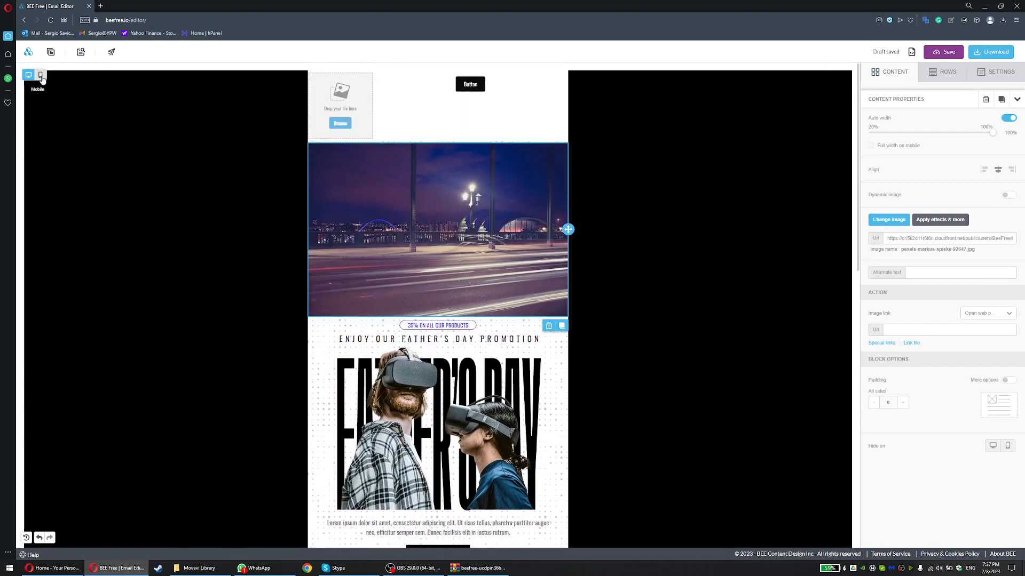
click(41, 75)
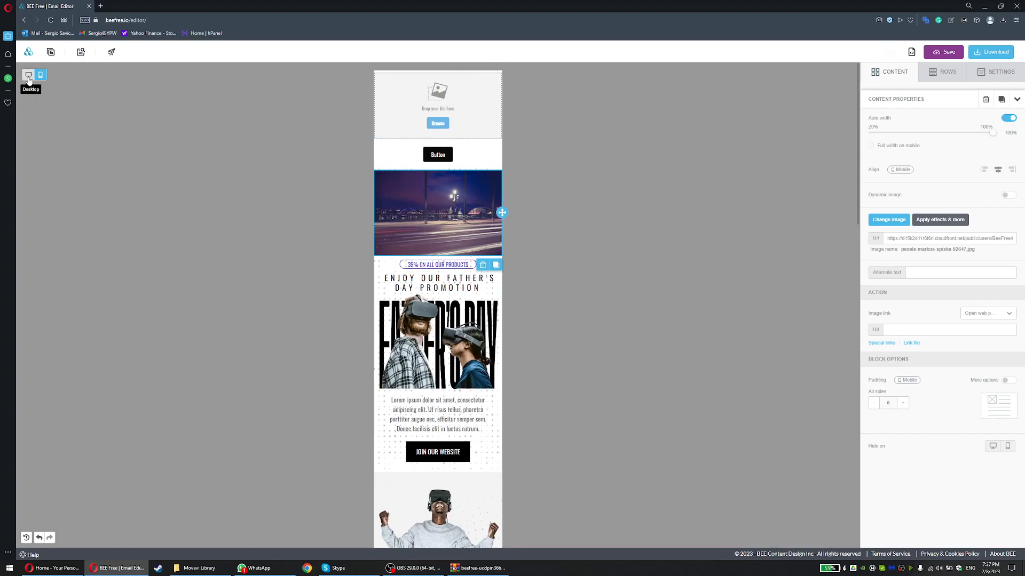
scroll(down, 3)
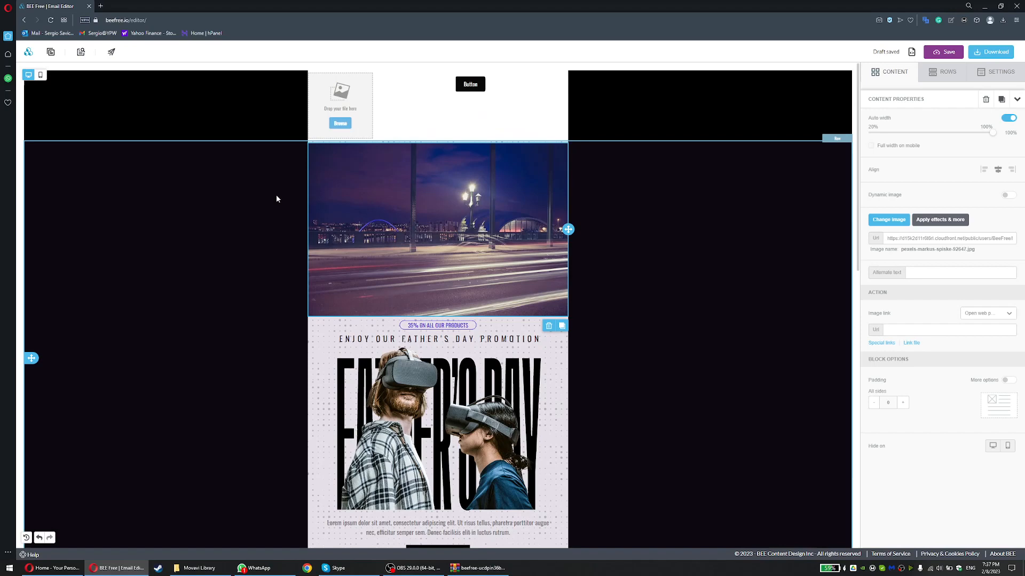
mouse_move(286, 259)
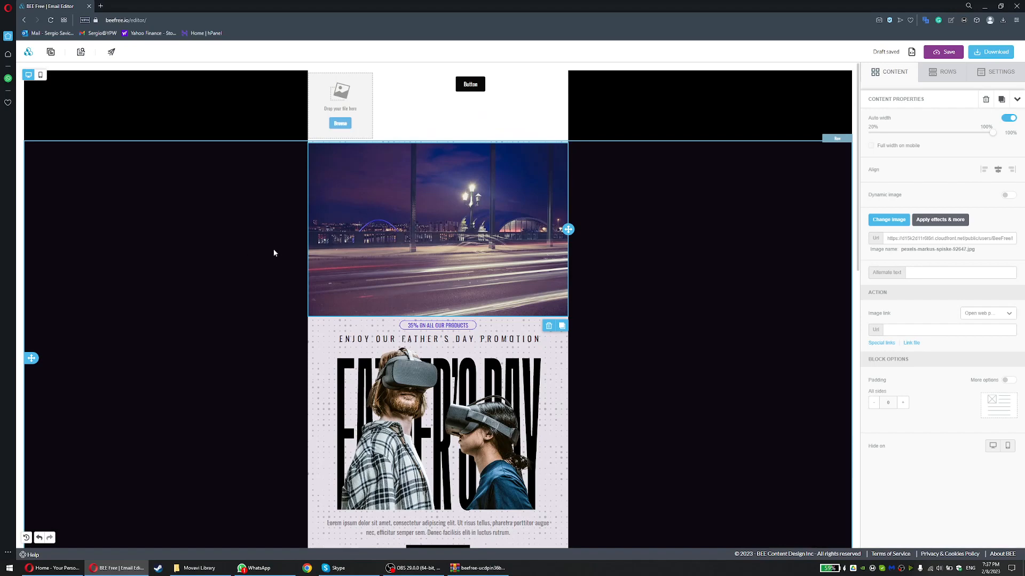
scroll(down, 3)
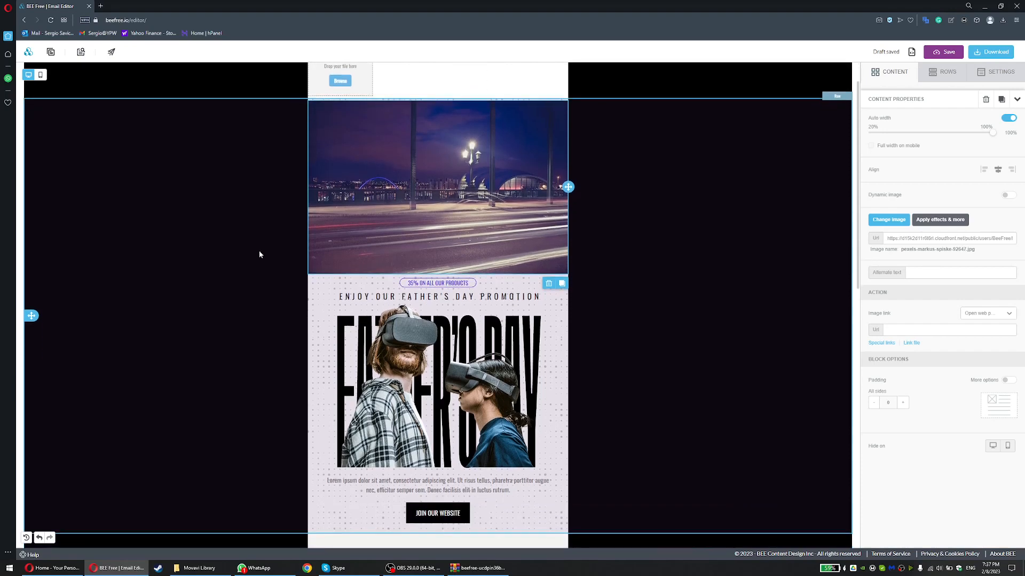
scroll(down, 3)
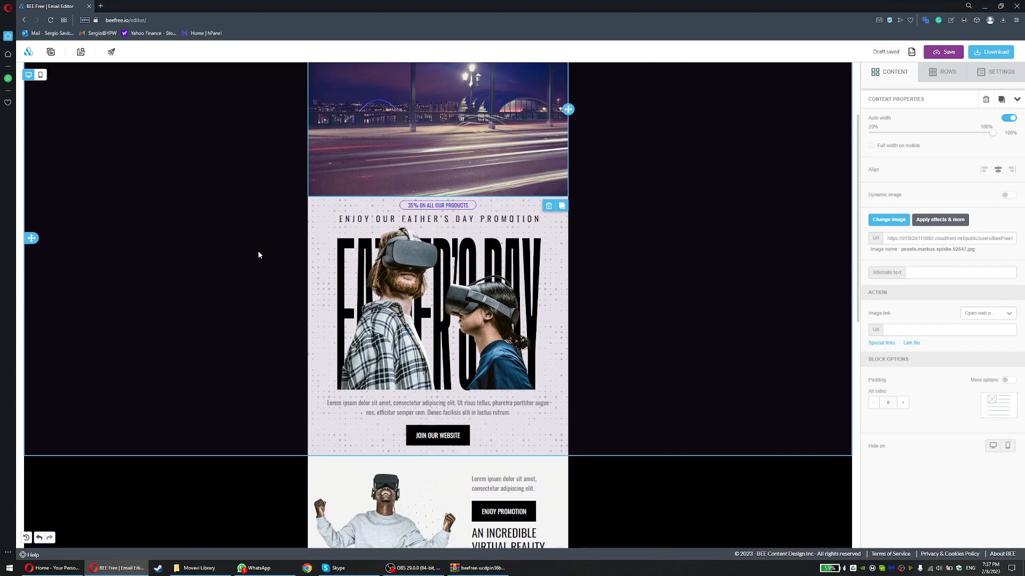